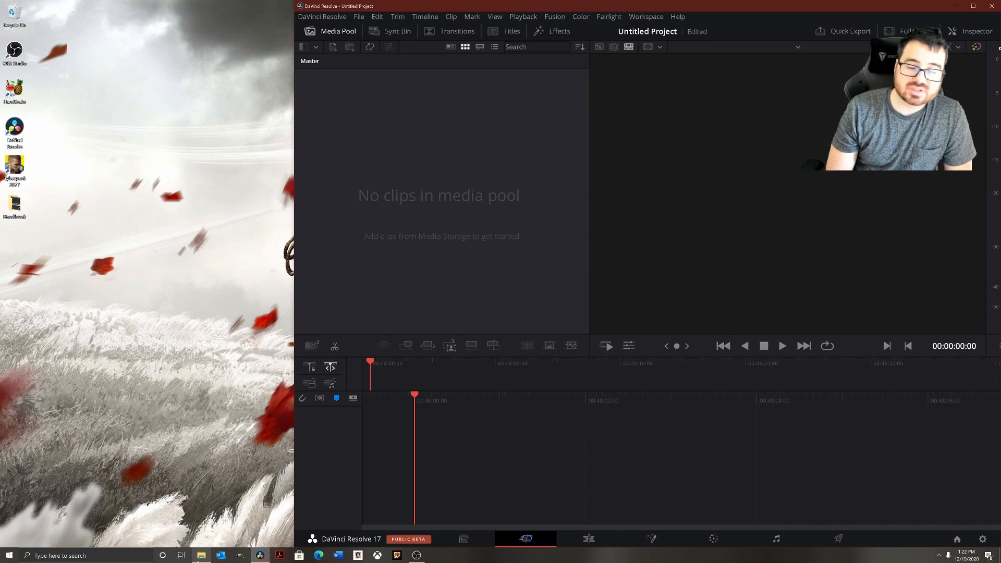
pyautogui.moveTo(201, 554)
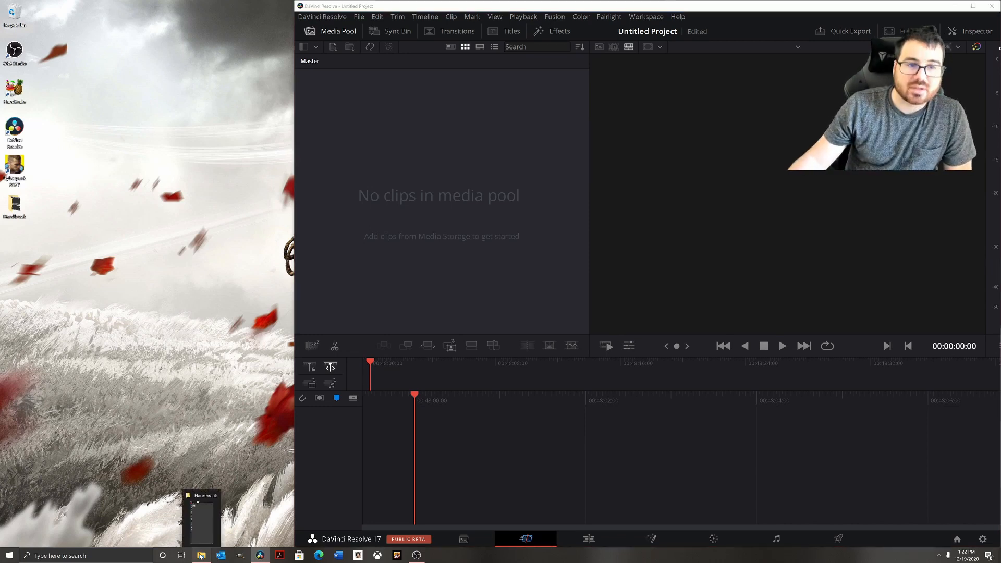
# Bring up the Handbrake folder window holding the Cyber1080Intro clip beside Resolve.
pyautogui.click(201, 555)
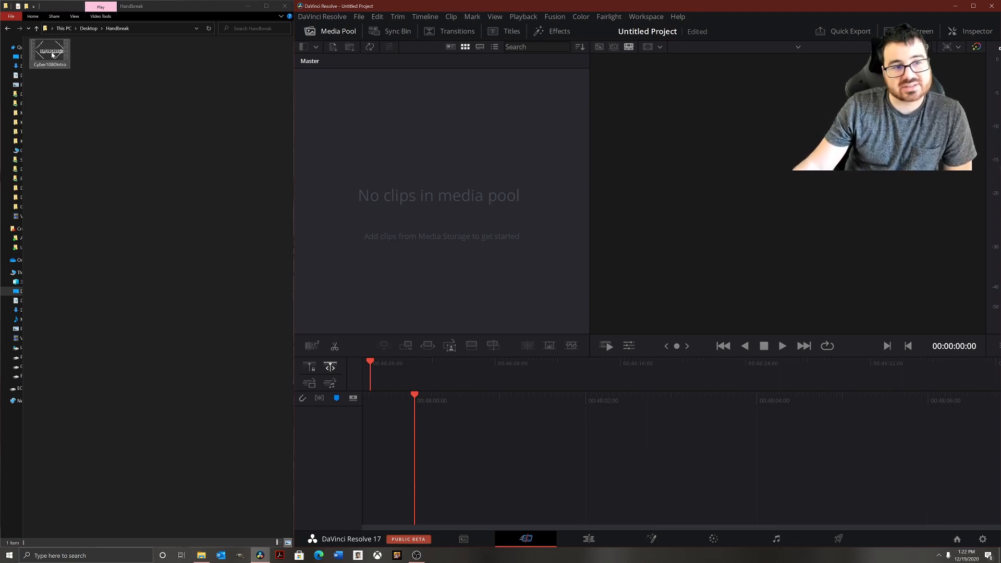
pyautogui.click(50, 52)
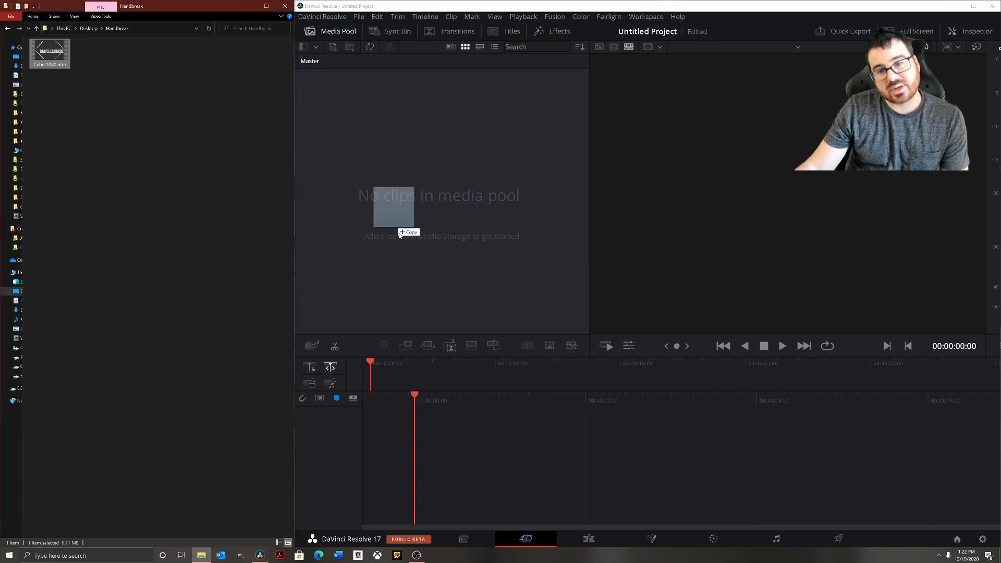
pyautogui.moveTo(398, 223)
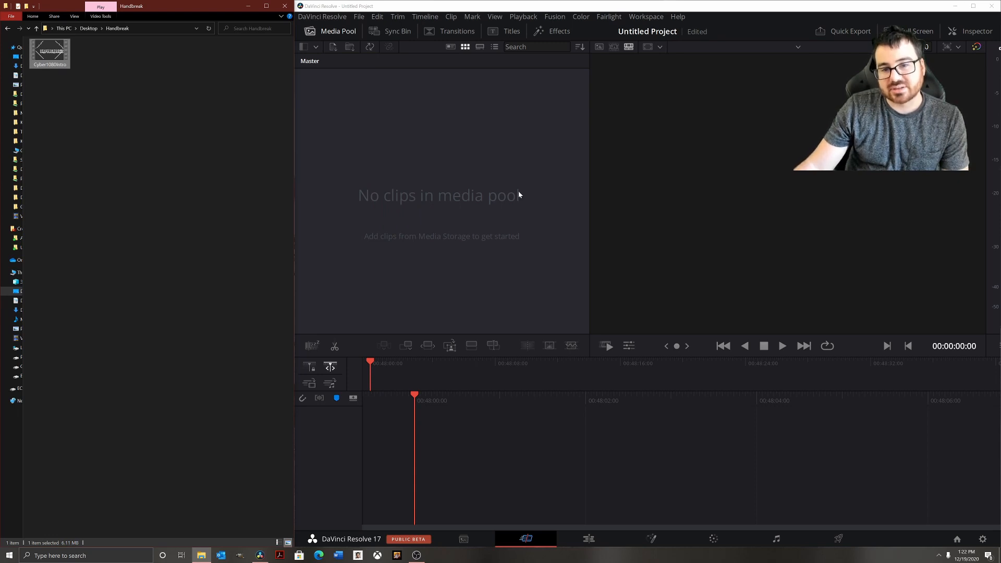
pyautogui.moveTo(569, 232)
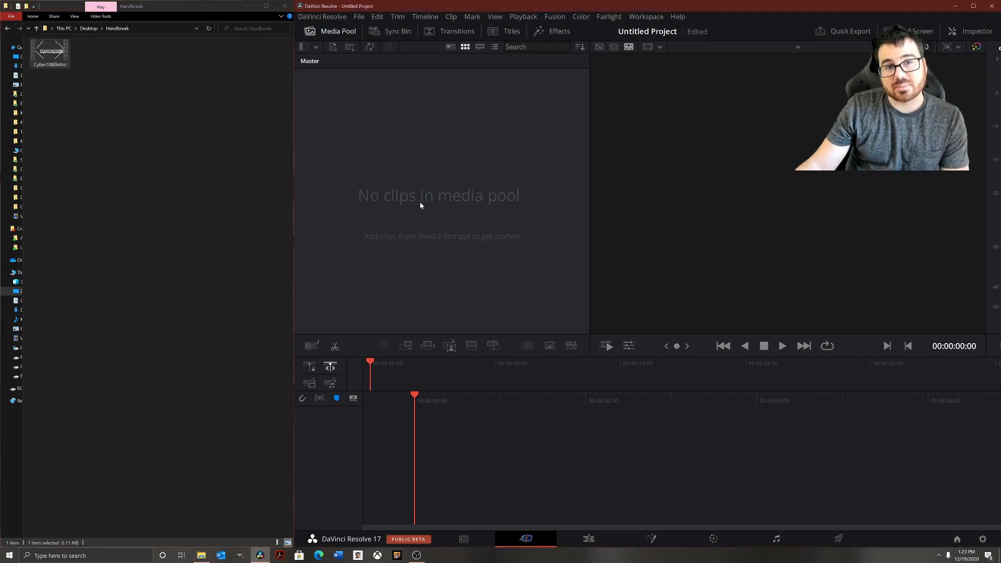
pyautogui.moveTo(218, 23)
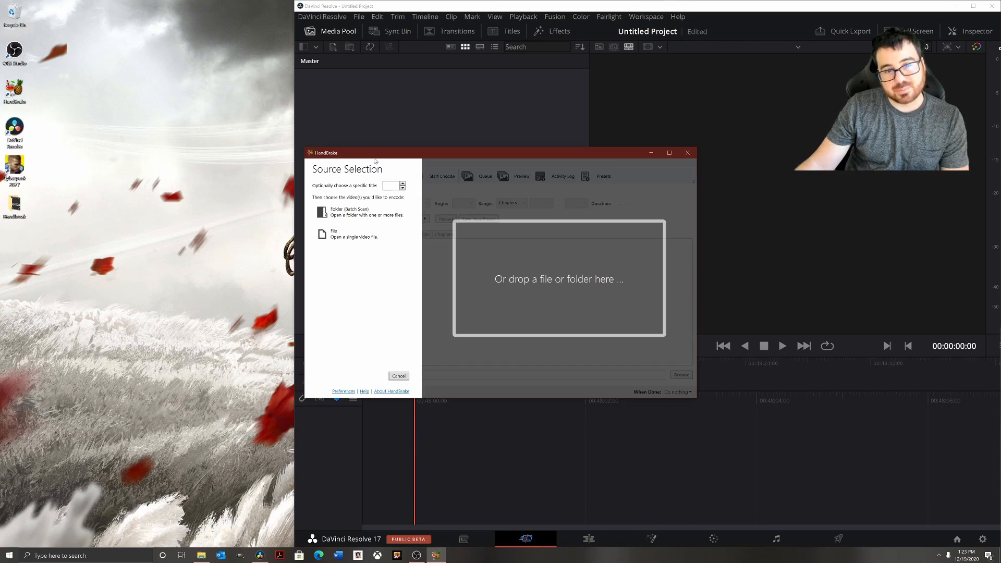
pyautogui.moveTo(77, 244)
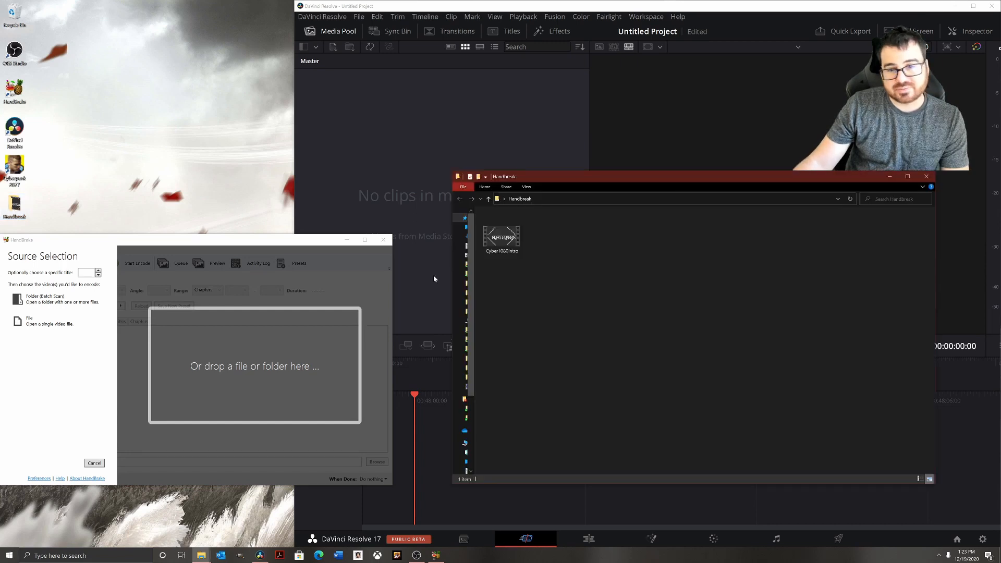
# Load the Cyber1080Intro clip into HandBrake as the source video.
pyautogui.click(502, 234)
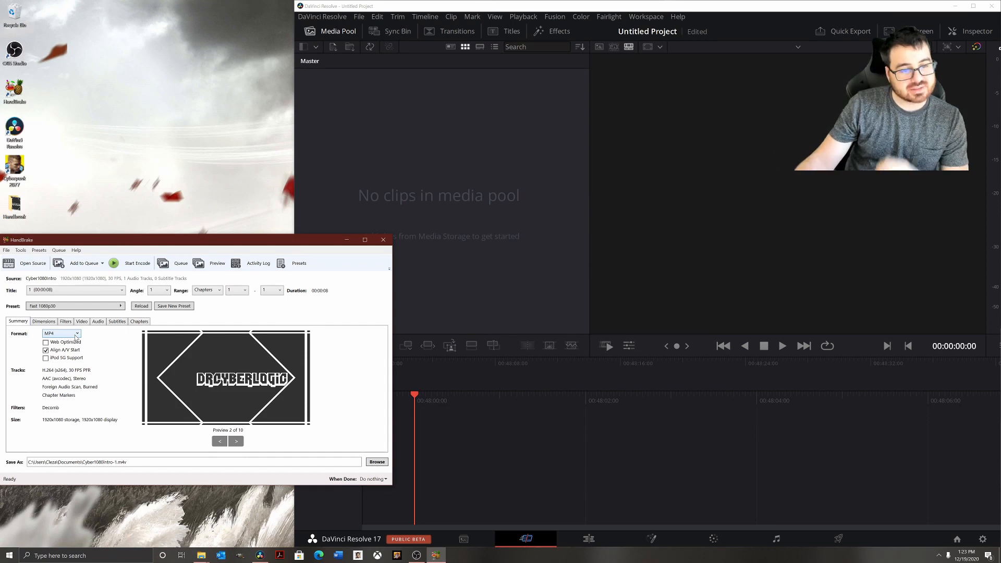
# Set the output format to MP4 and open the Save As location dialog.
pyautogui.click(61, 333)
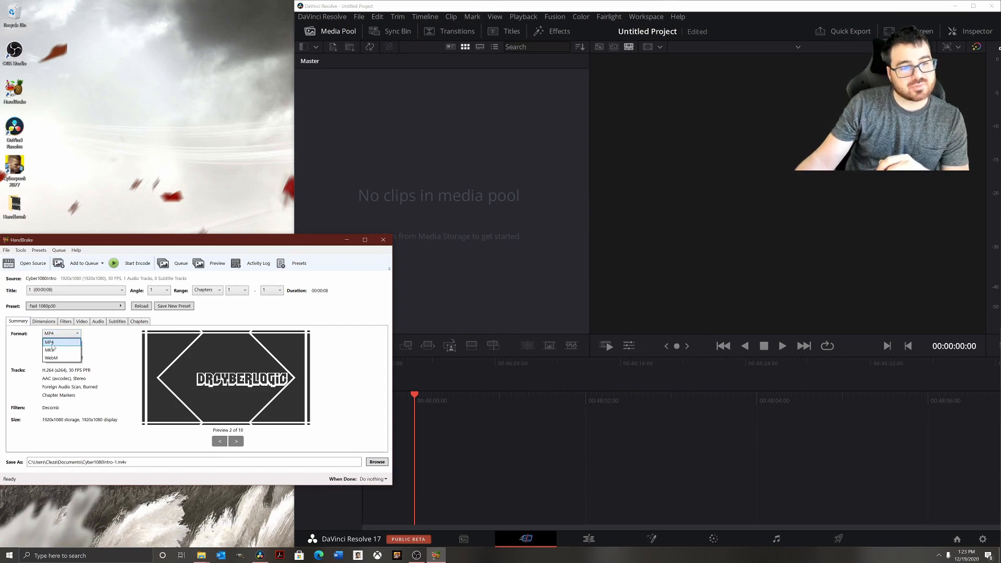
pyautogui.click(50, 341)
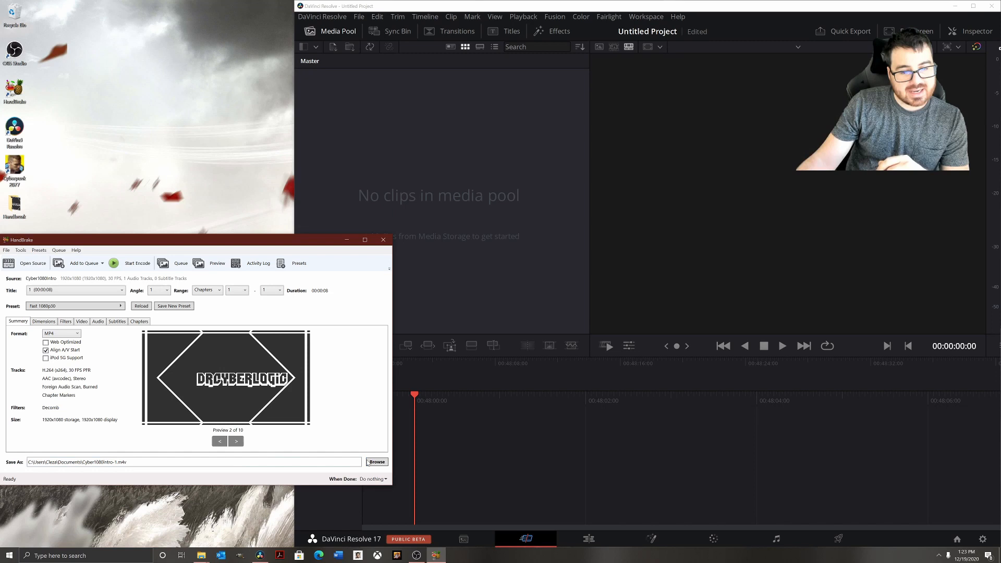
pyautogui.click(377, 462)
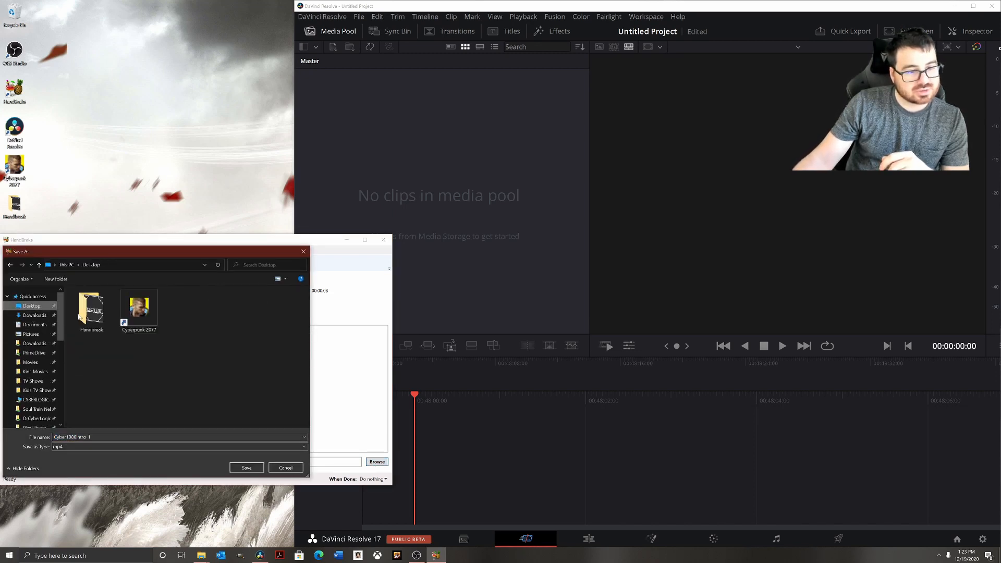
# Save the encode as 'Intro V1' in the Desktop Handbrake folder.
pyautogui.doubleClick(92, 304)
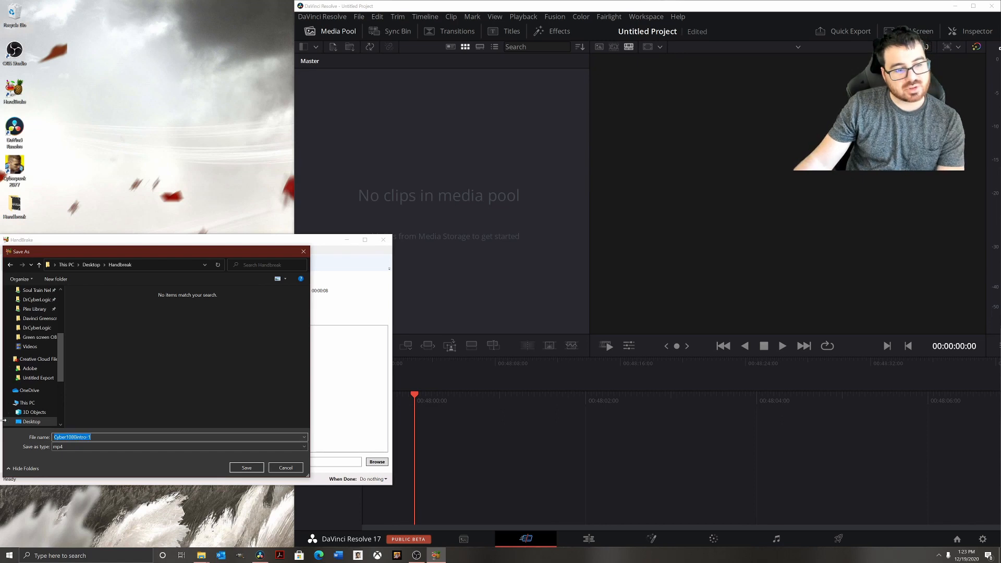
pyautogui.press('Delete')
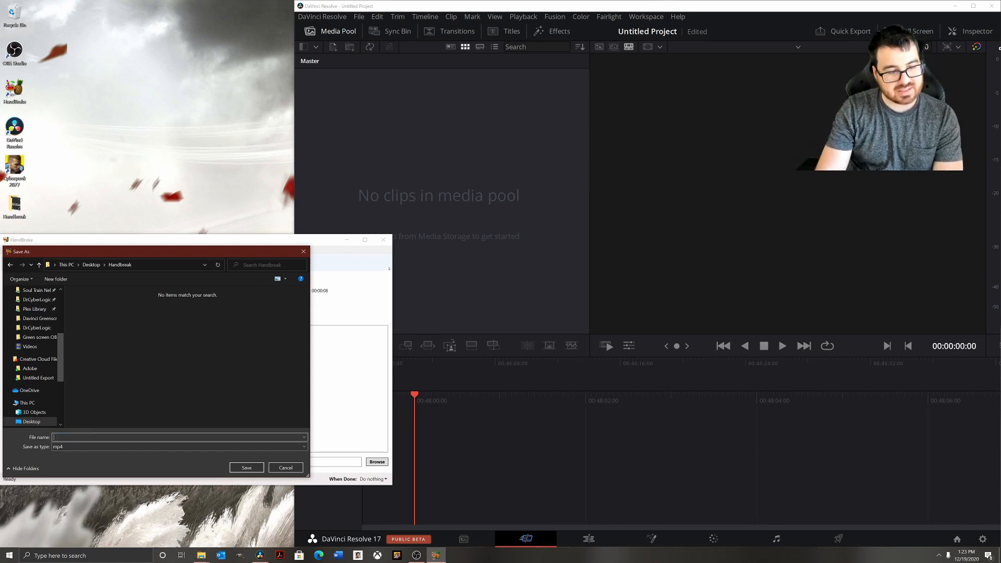
pyautogui.write('Intro V1')
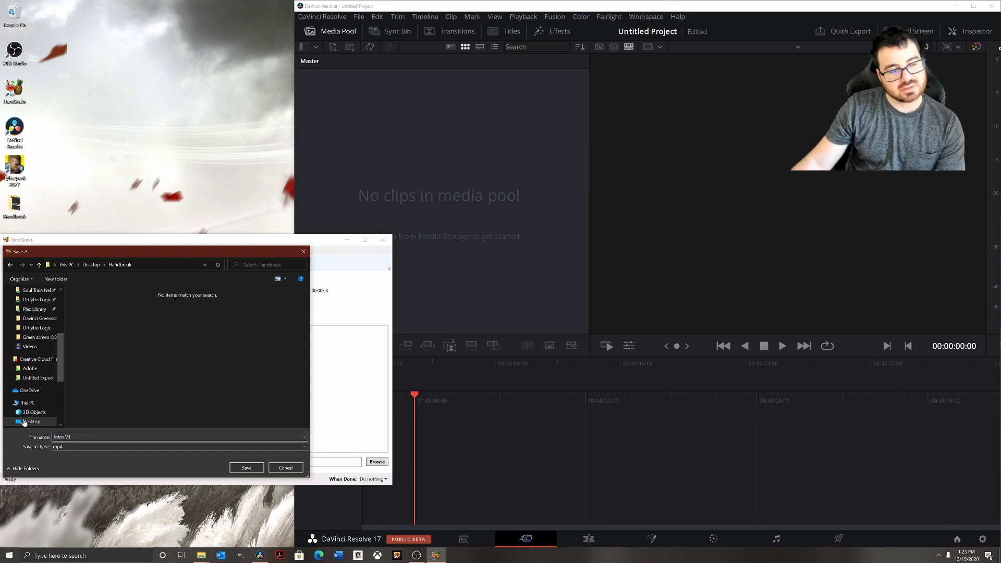
pyautogui.click(245, 467)
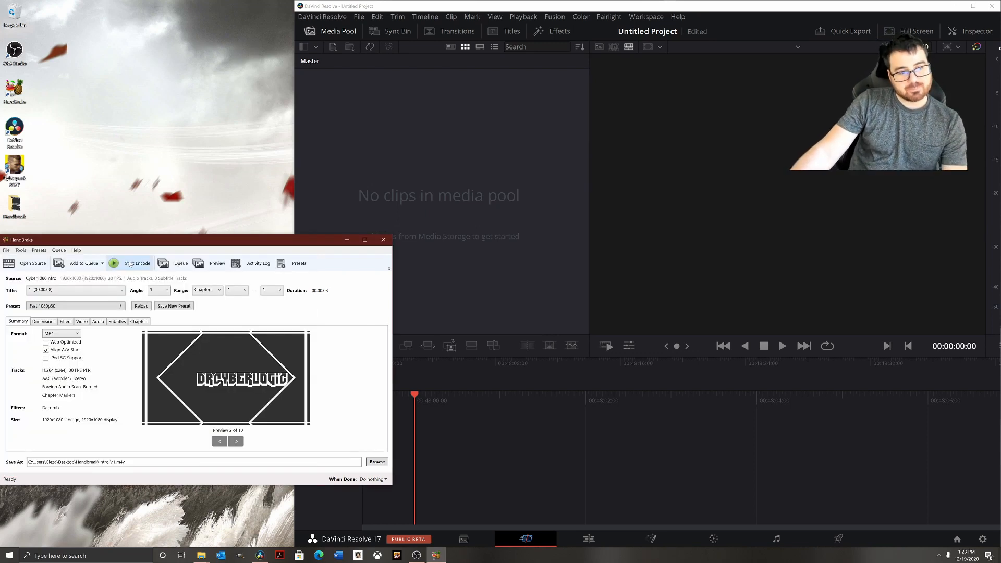
# Encode Intro V1 and drag it into the DaVinci Resolve media pool.
pyautogui.click(137, 263)
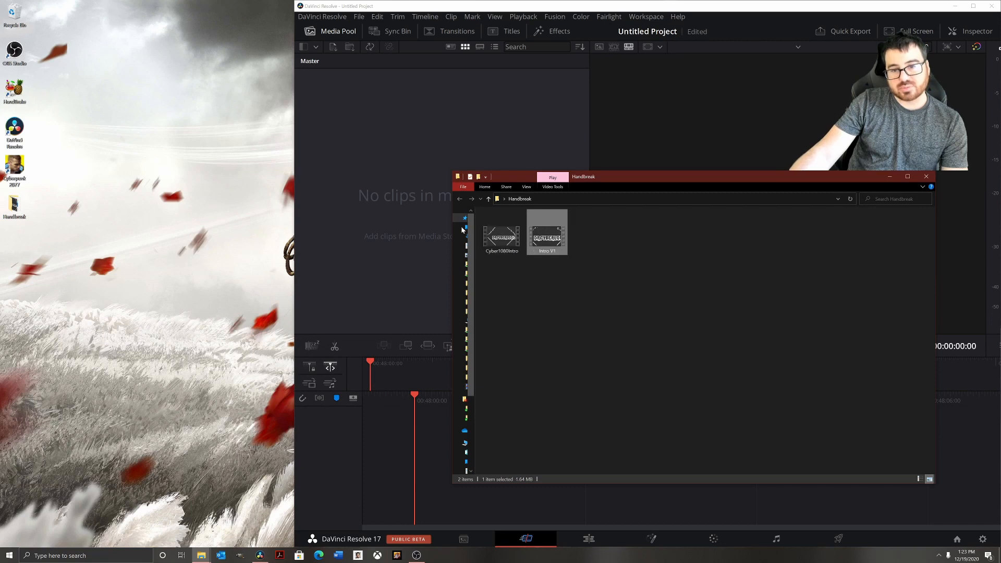
pyautogui.moveTo(546, 232); pyautogui.dragTo(335, 96)
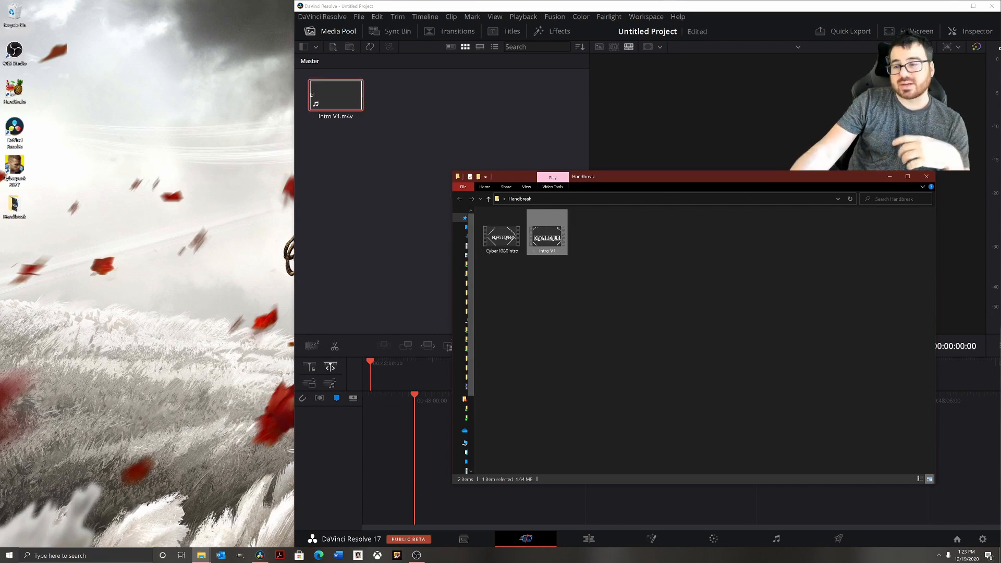